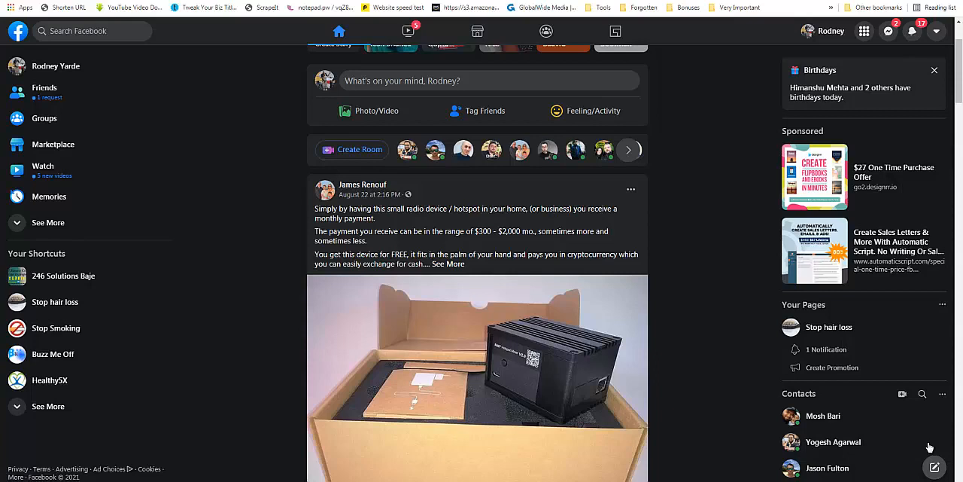
{"action": "mouse_move", "coordinate": [726, 117]}
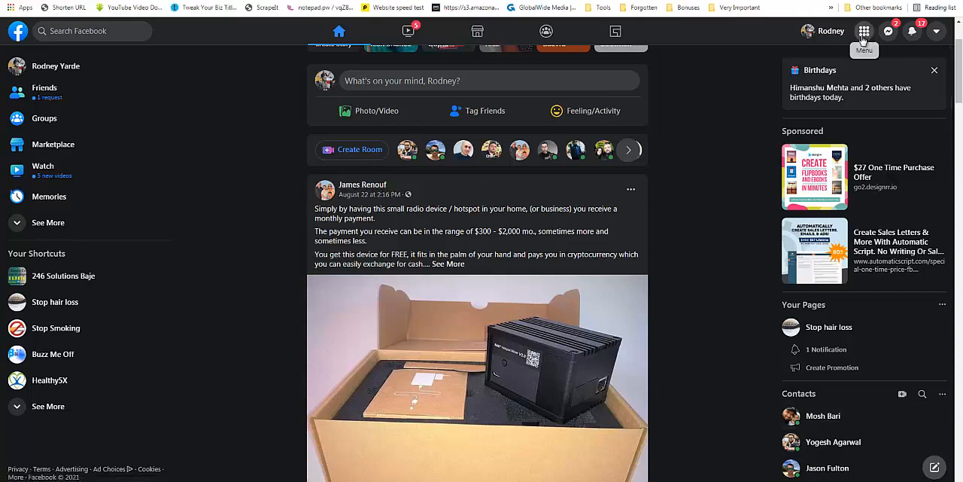
Open Facebook's main menu from the grid icon in the top-right.
{"action": "left_click", "coordinate": [863, 31]}
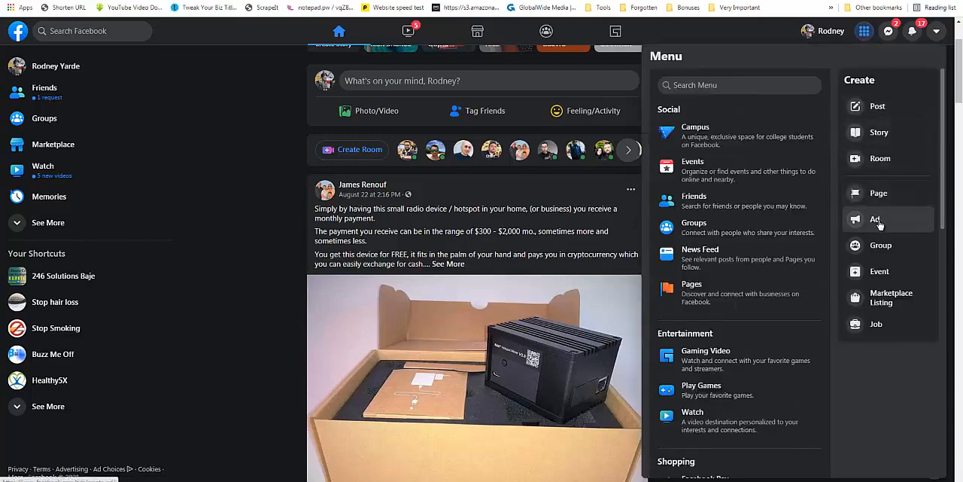
Start an ad in Ads Manager and dismiss the Create New Campaign dialog.
{"action": "left_click", "coordinate": [875, 219]}
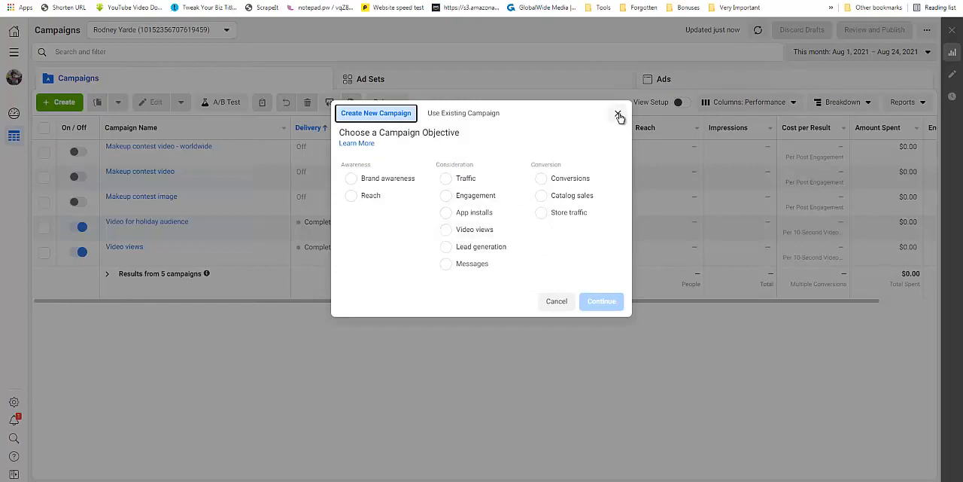
{"action": "left_click", "coordinate": [619, 116]}
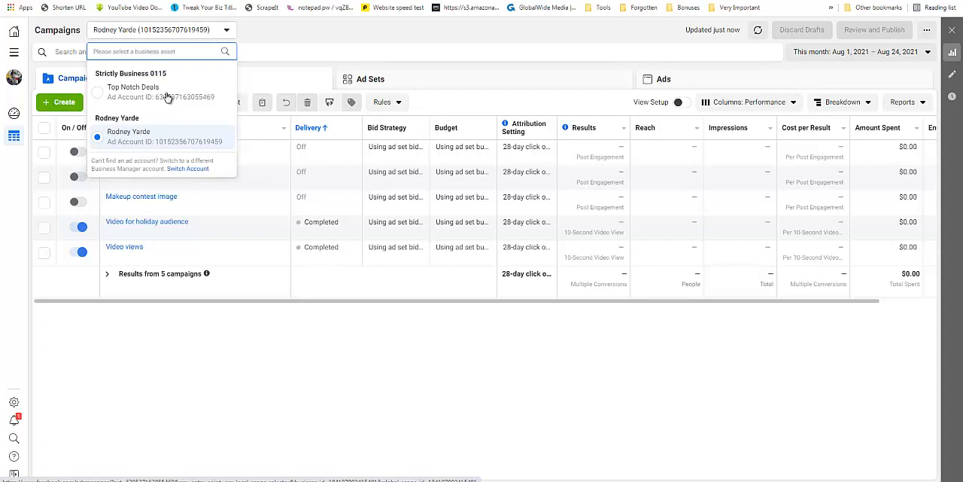
{"action": "mouse_move", "coordinate": [174, 140]}
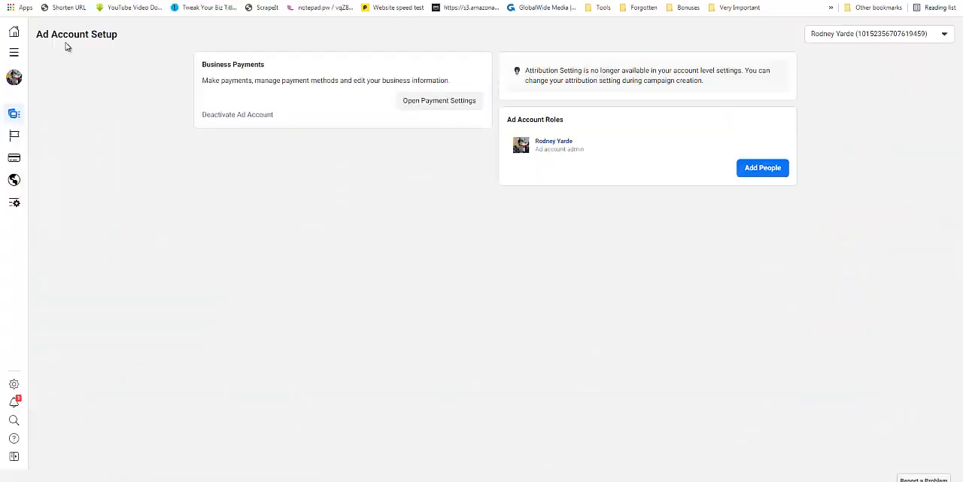
{"action": "mouse_move", "coordinate": [438, 100]}
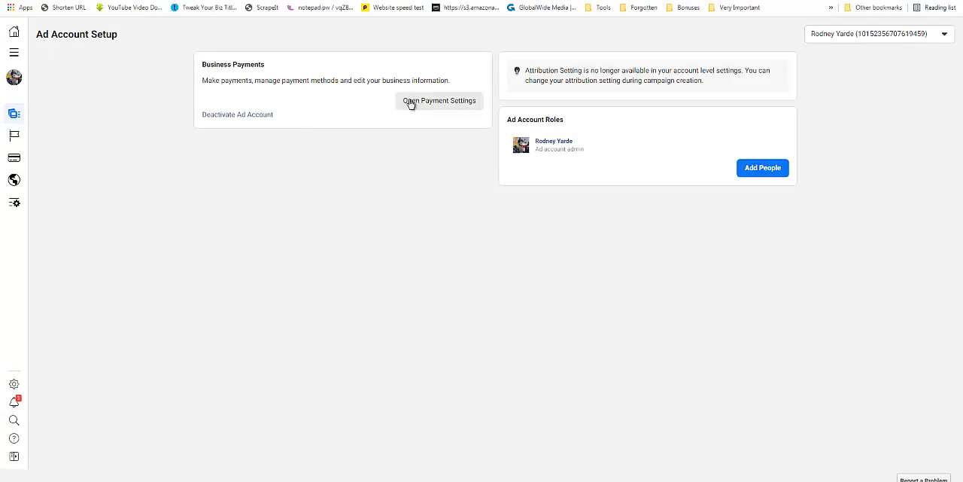
{"action": "mouse_move", "coordinate": [435, 102]}
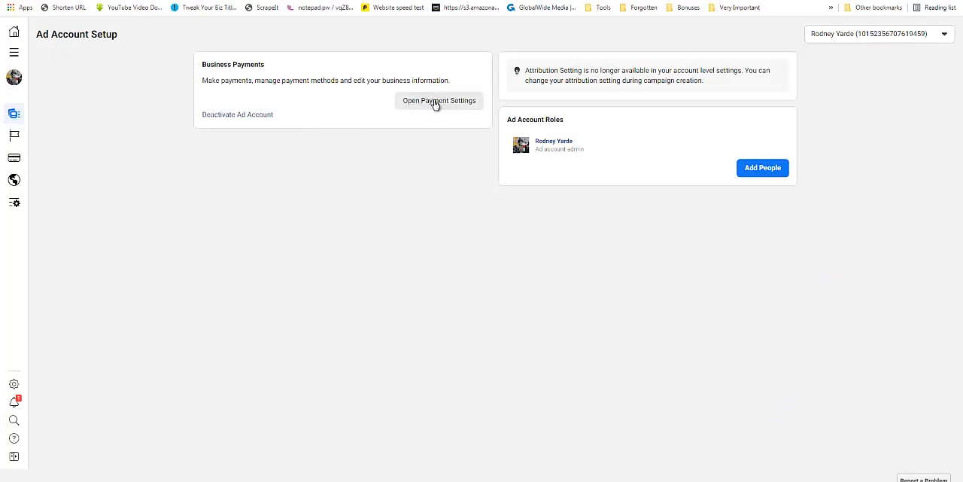
Open Payment Settings from the Business Payments card on Ad Account Setup.
{"action": "left_click", "coordinate": [438, 101]}
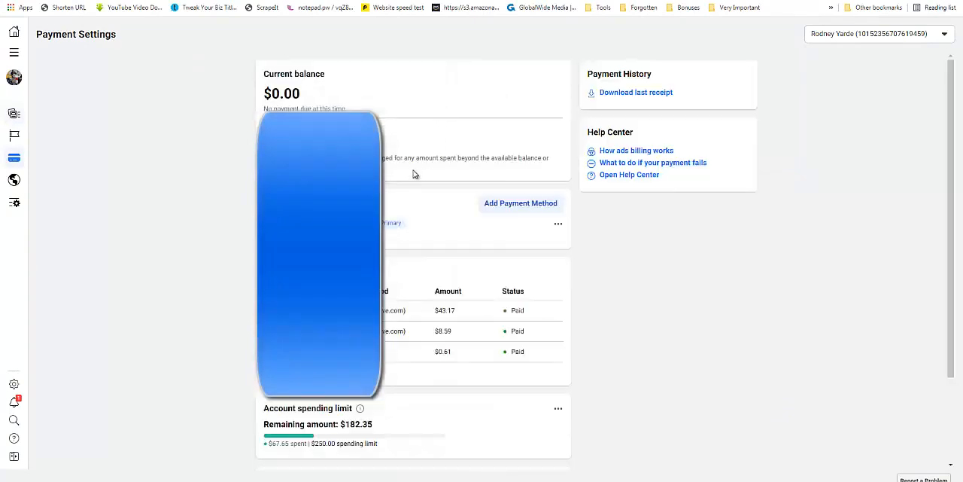
{"action": "scroll", "scroll_direction": "down", "scroll_amount": 3}
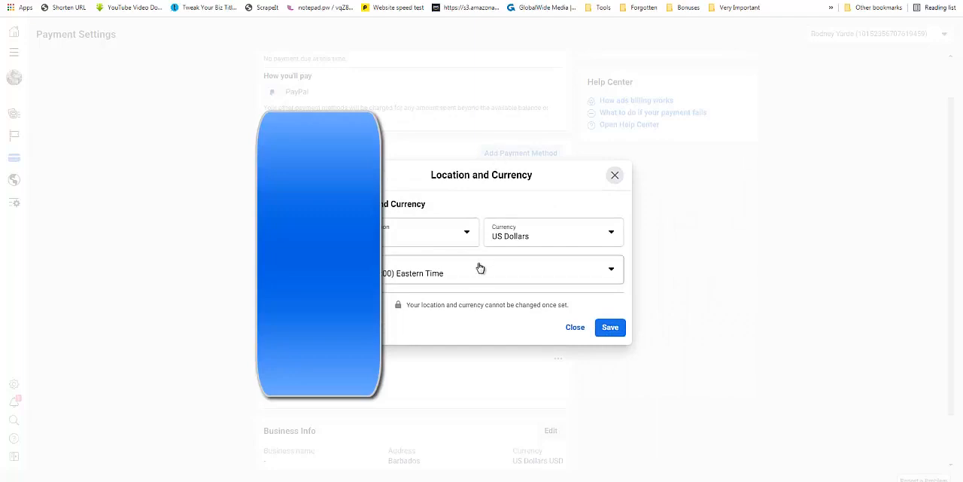
{"action": "mouse_move", "coordinate": [441, 252]}
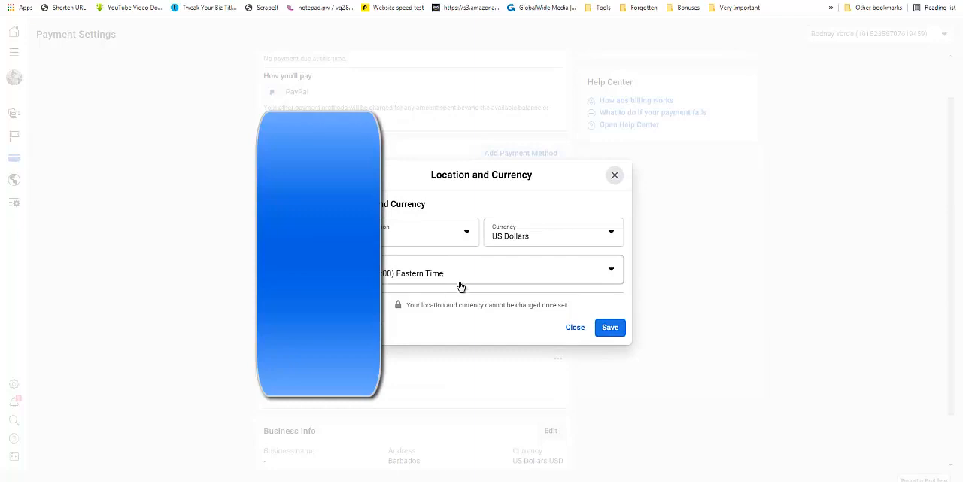
Close the Location and Currency dialog without saving changes.
{"action": "left_click", "coordinate": [575, 327]}
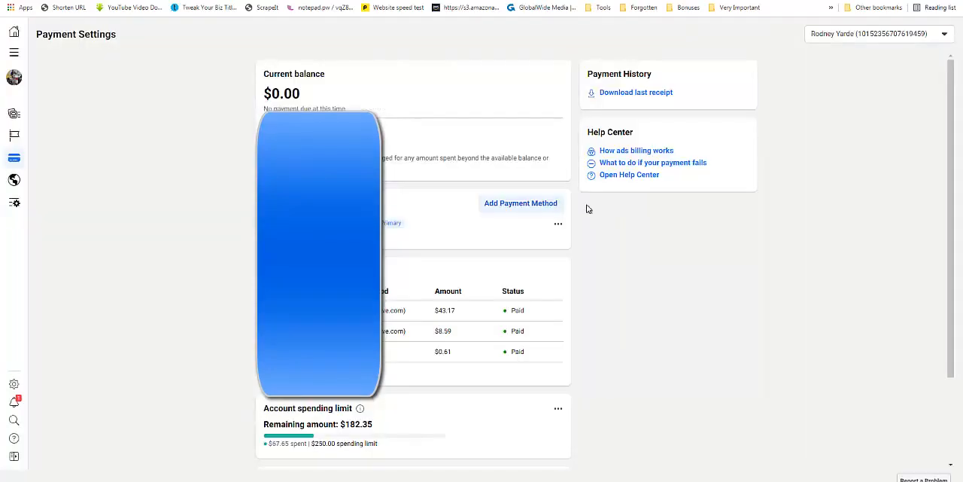
{"action": "mouse_move", "coordinate": [546, 287]}
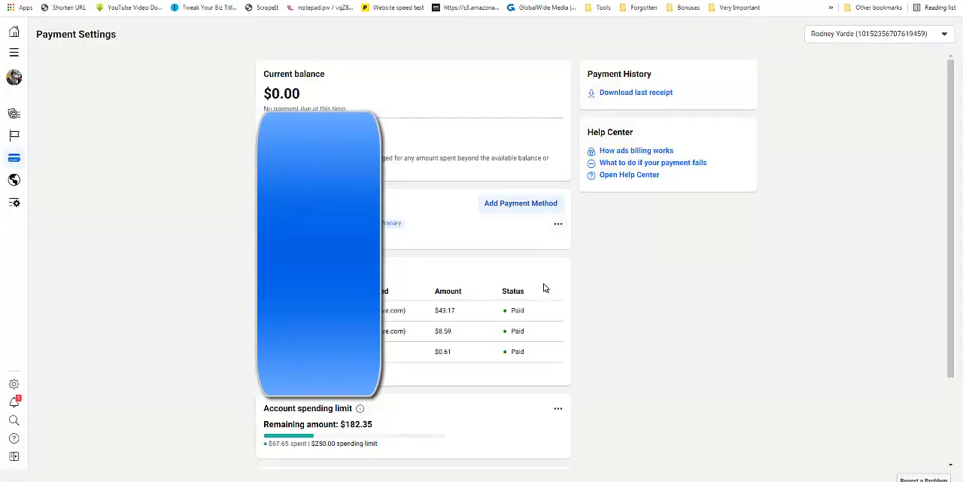
Show the Reset, Change and Remove options for the account spending limit.
{"action": "scroll", "scroll_direction": "down", "scroll_amount": 3}
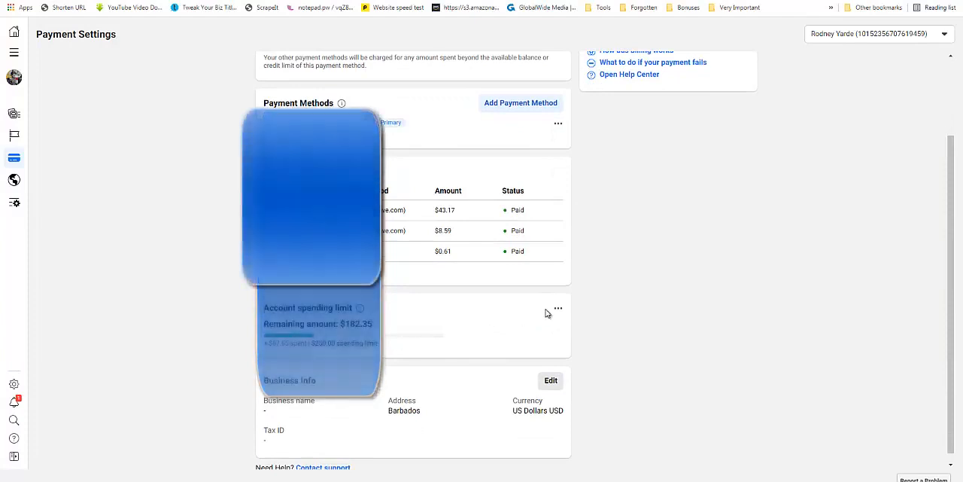
{"action": "left_click", "coordinate": [558, 308]}
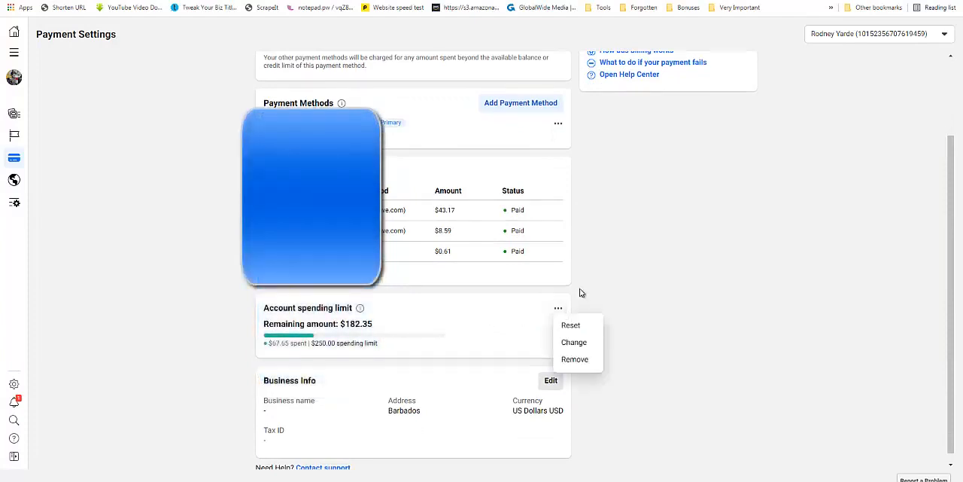